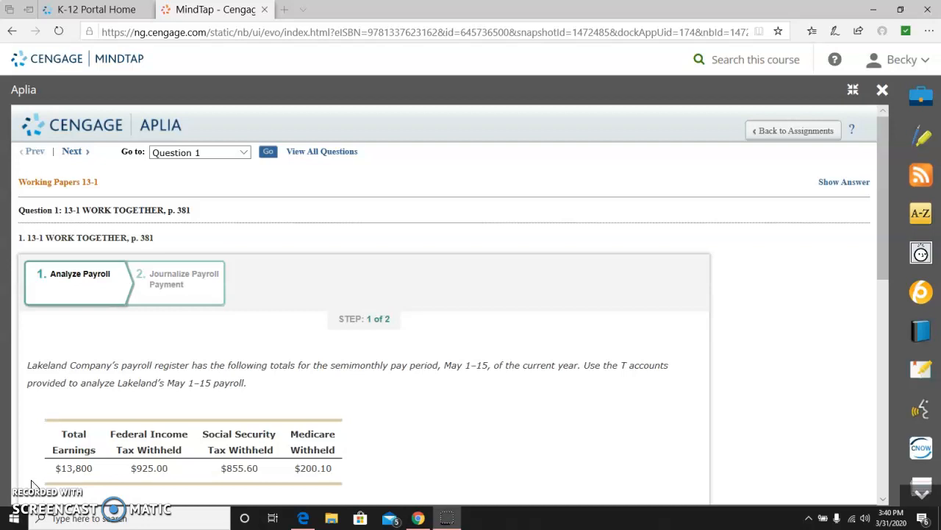
# - Enter 13800 on the debit side of the Salary Expense T account
pyautogui.scroll(-3)
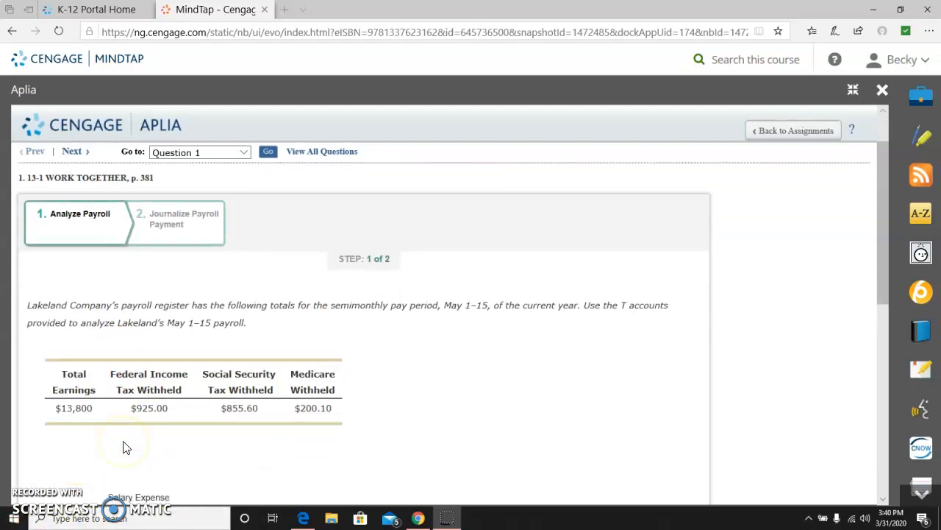
pyautogui.scroll(-3)
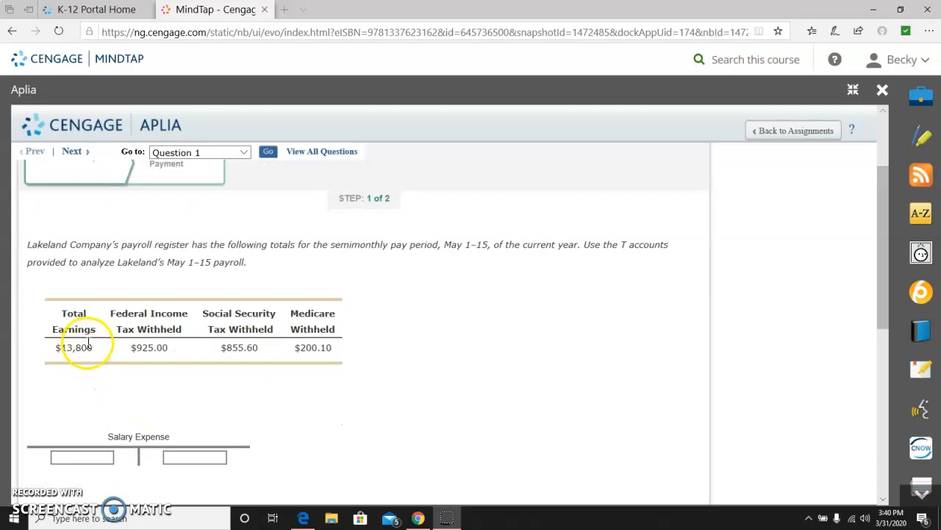
pyautogui.moveTo(222, 392)
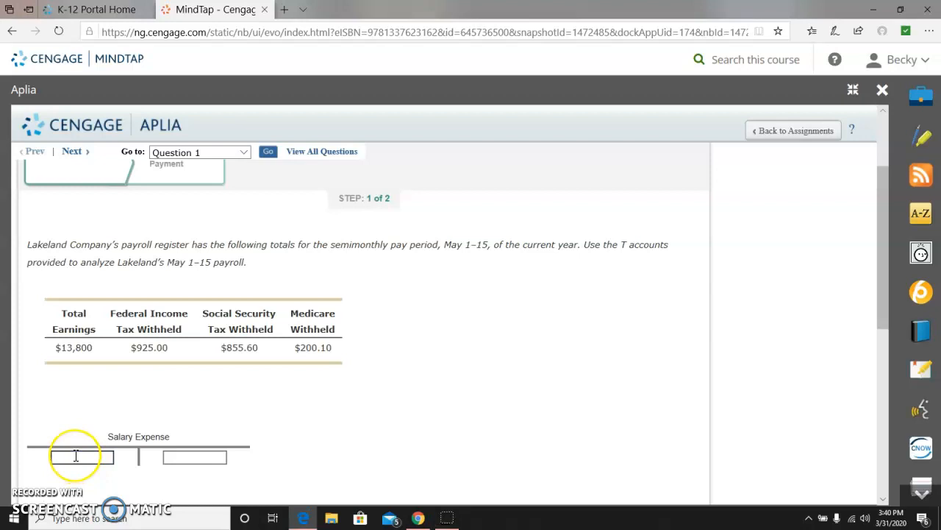
pyautogui.write('13')
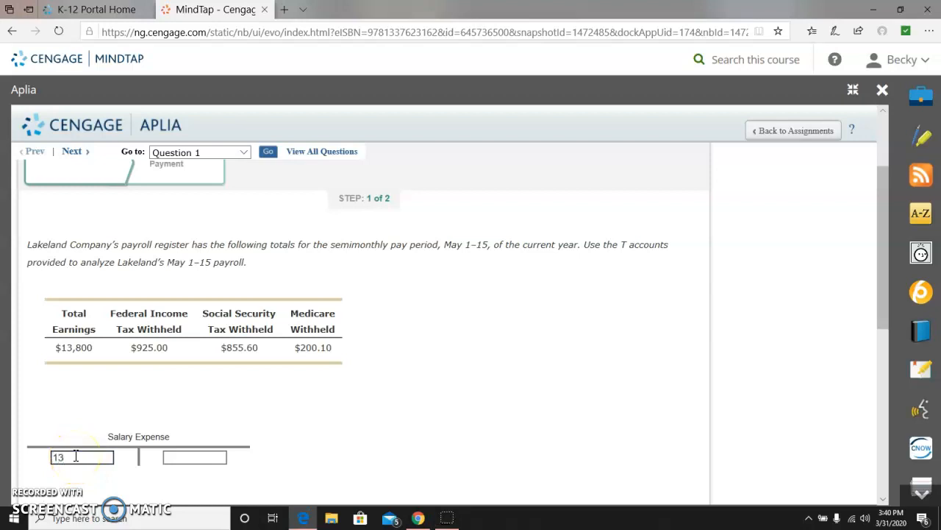
pyautogui.write('800')
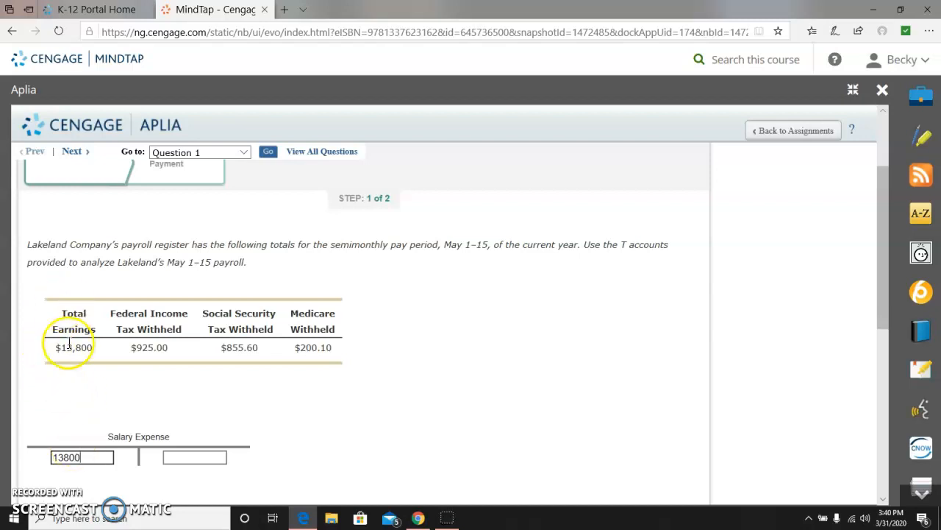
pyautogui.moveTo(226, 425)
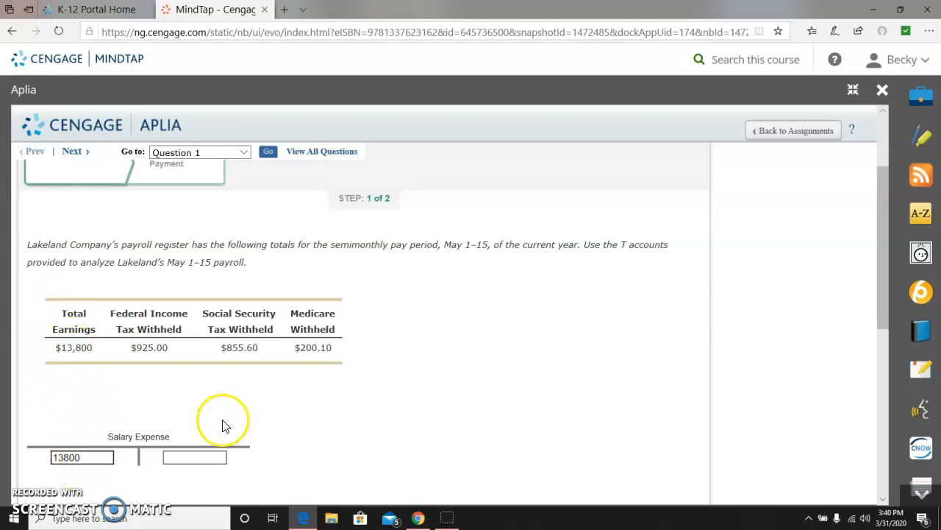
pyautogui.scroll(-3)
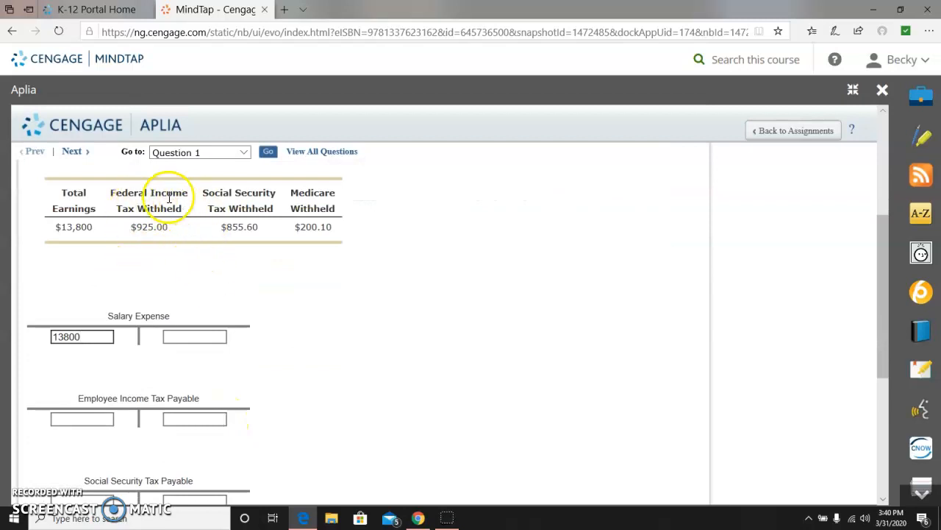
pyautogui.moveTo(158, 251)
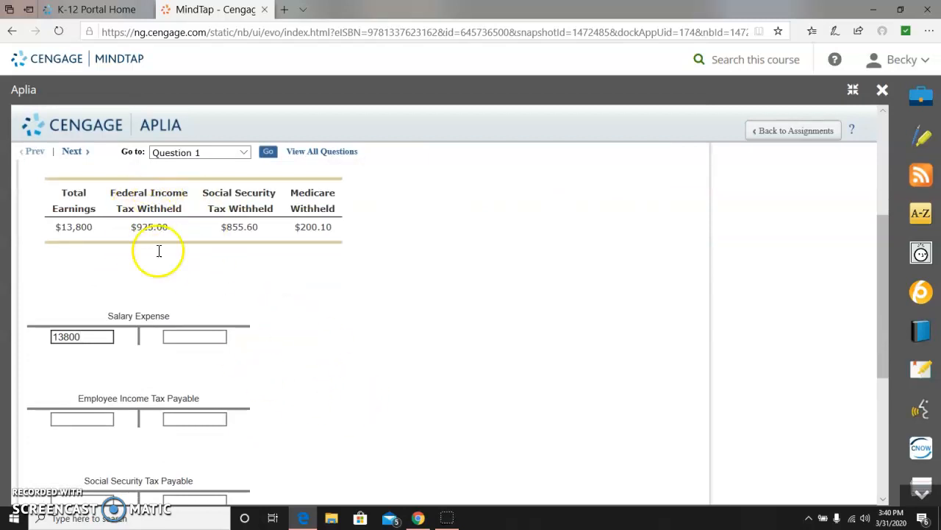
pyautogui.moveTo(114, 412)
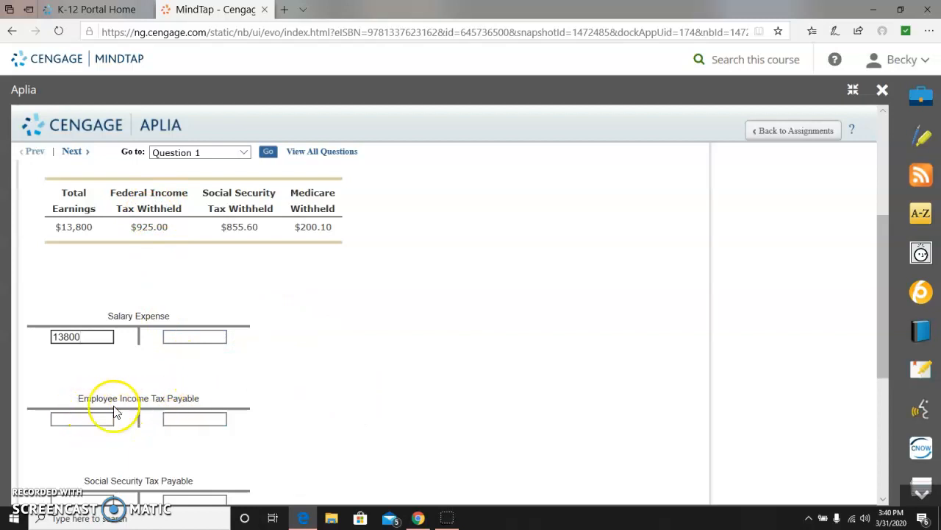
# - Enter 925 on the credit side of Employee Income Tax Payable
pyautogui.click(194, 419)
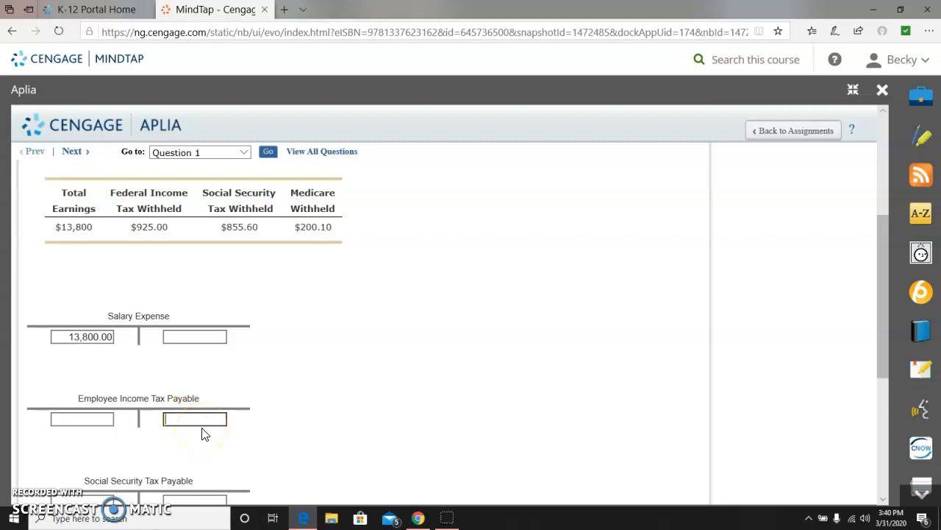
pyautogui.write('92')
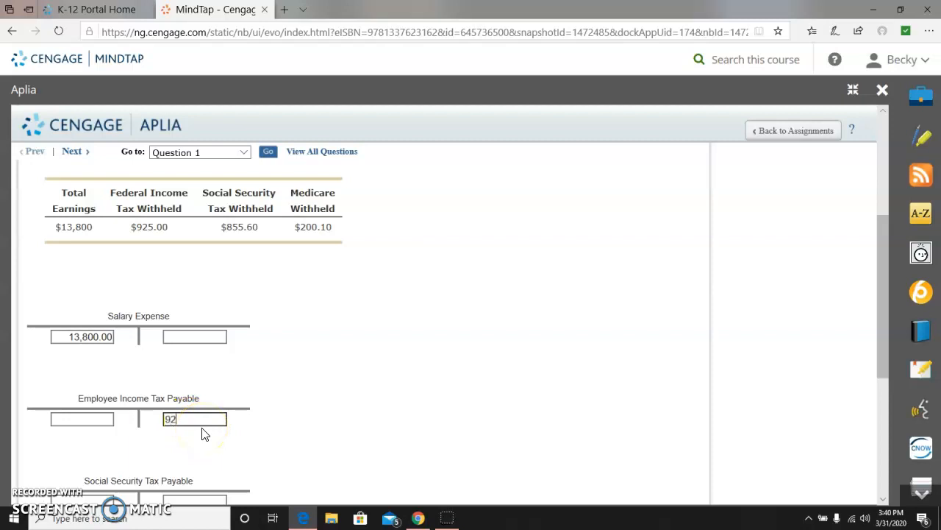
pyautogui.write('5')
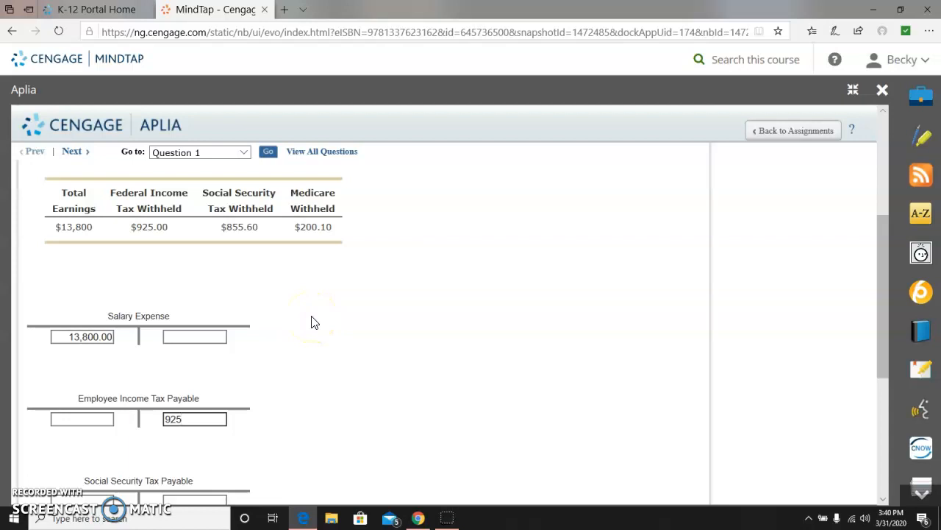
pyautogui.moveTo(312, 323)
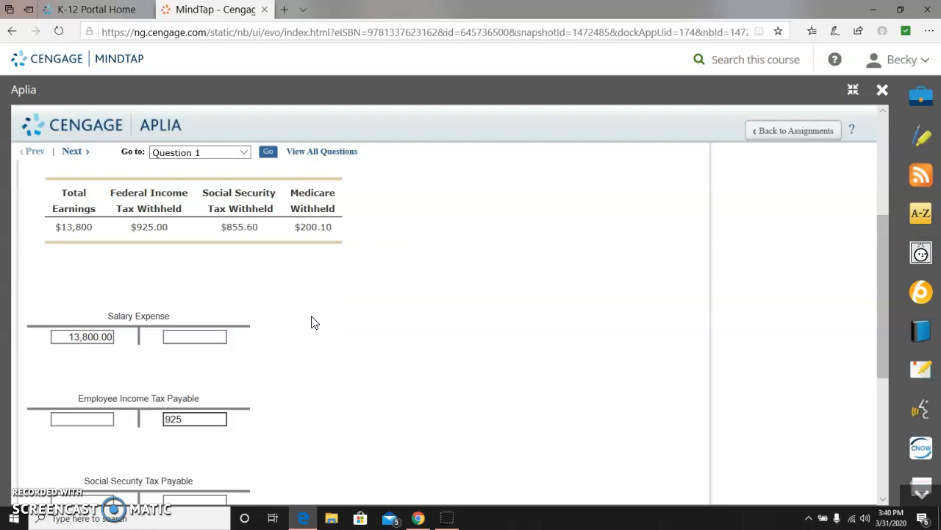
# - Credit Social Security Tax Payable 855.60 in its T account
pyautogui.scroll(-3)
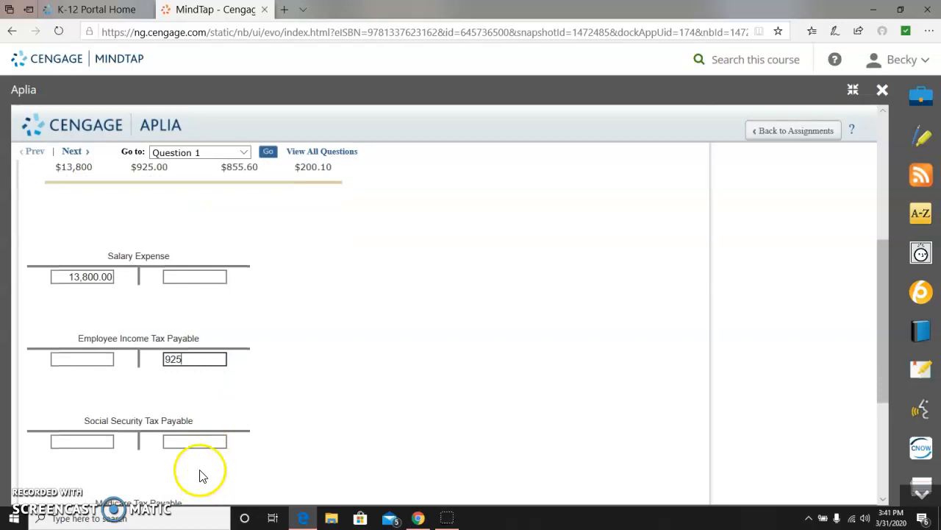
pyautogui.click(194, 441)
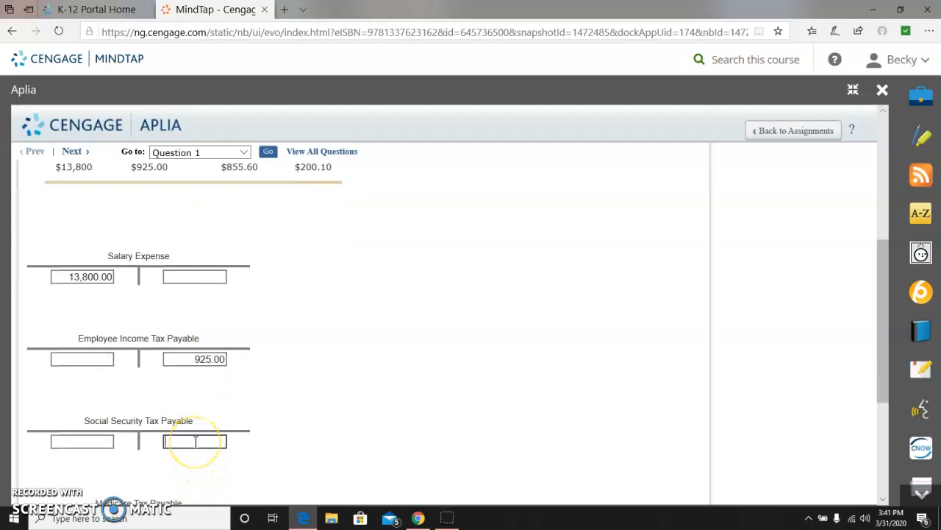
pyautogui.write('855')
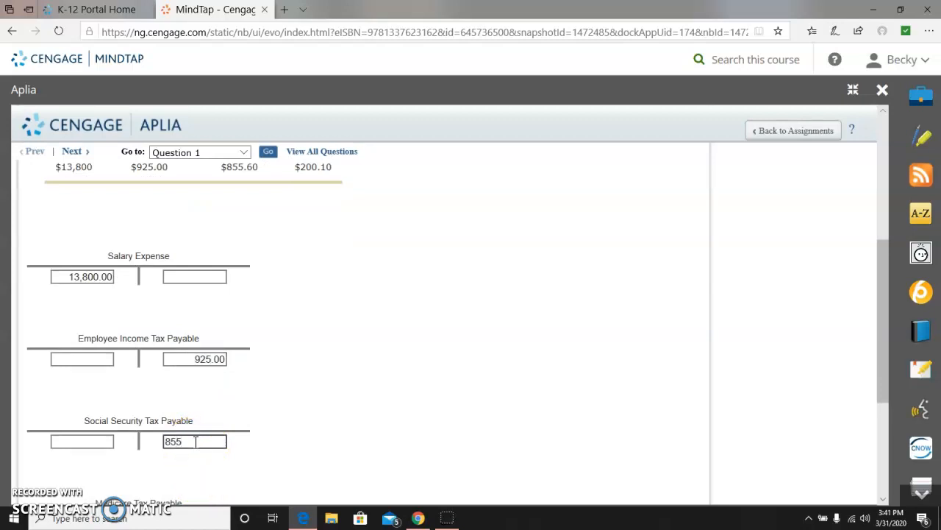
pyautogui.write('.60')
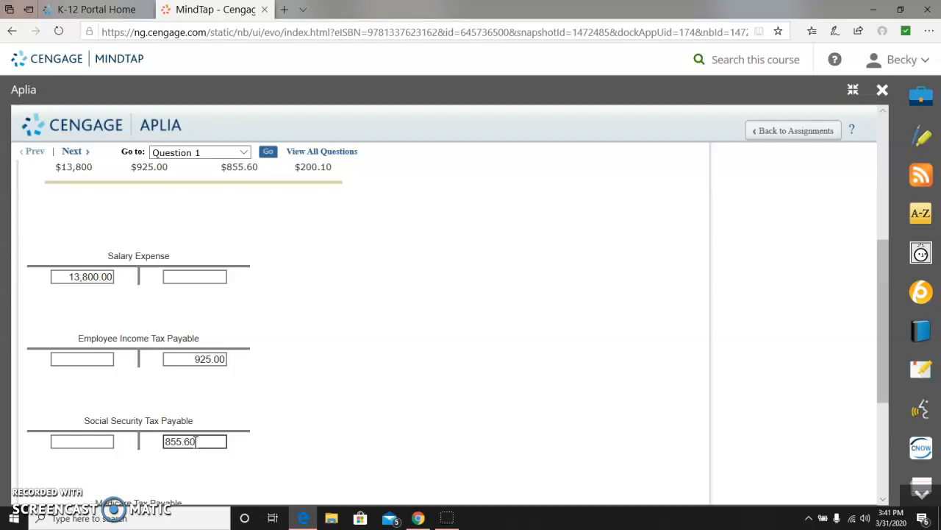
# - Credit Medicare Tax Payable 200.10 and review the T account amounts
pyautogui.scroll(3)
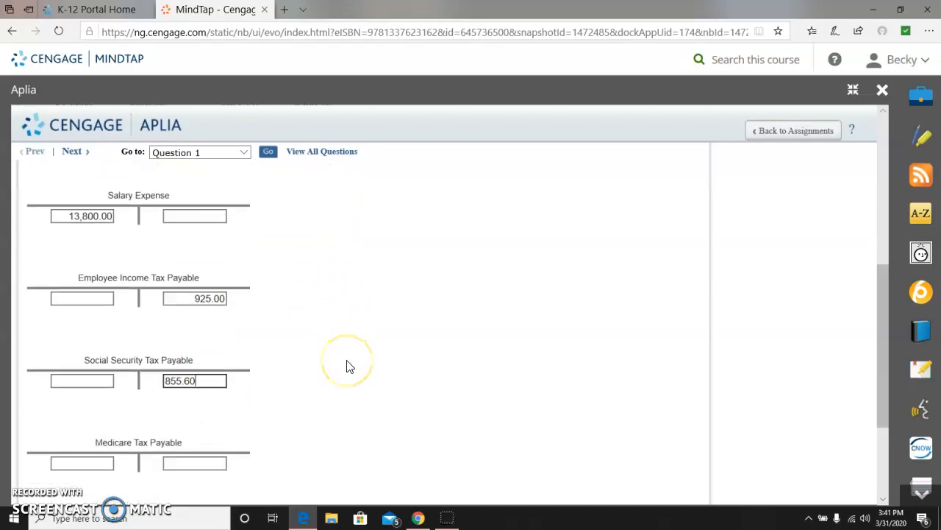
pyautogui.scroll(3)
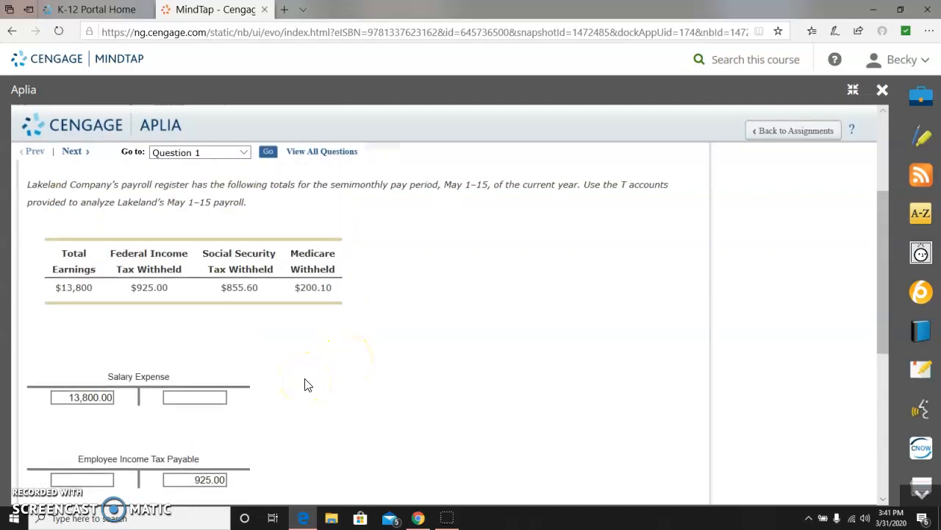
pyautogui.scroll(-3)
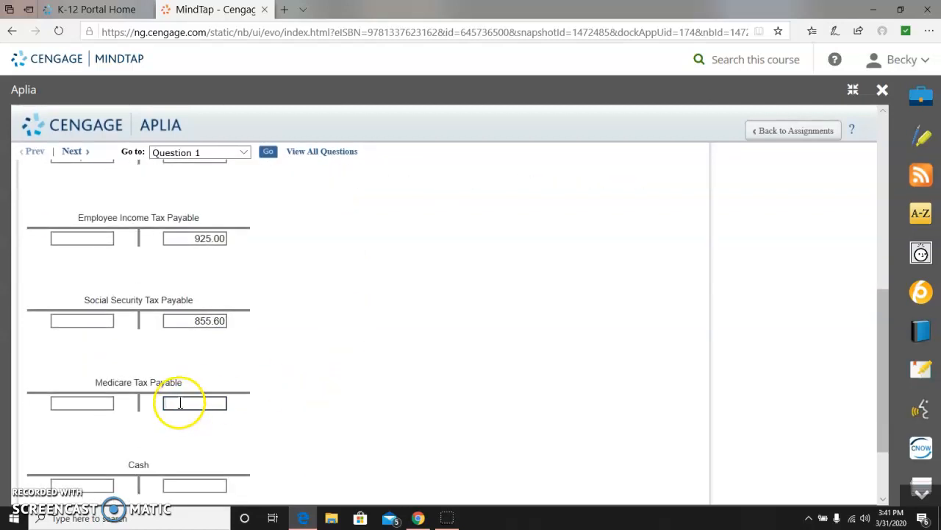
pyautogui.write('200')
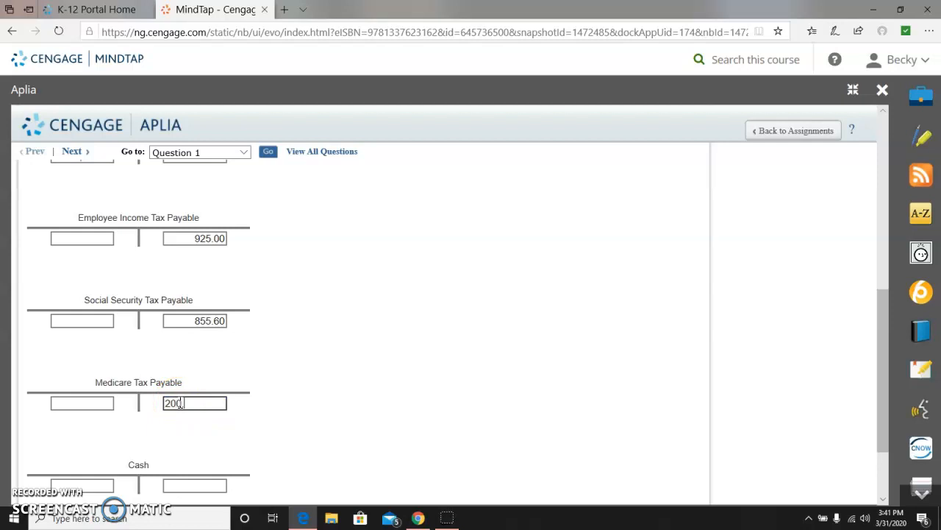
pyautogui.write('.10')
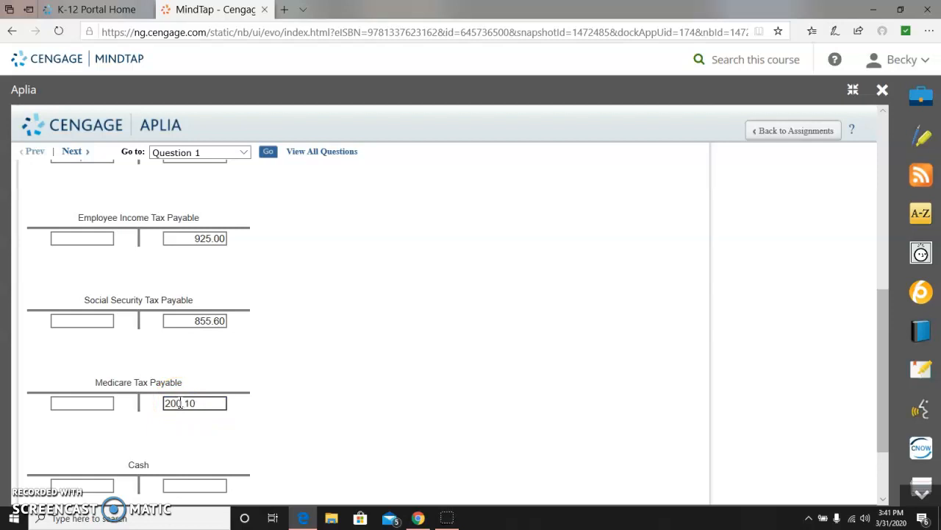
pyautogui.scroll(3)
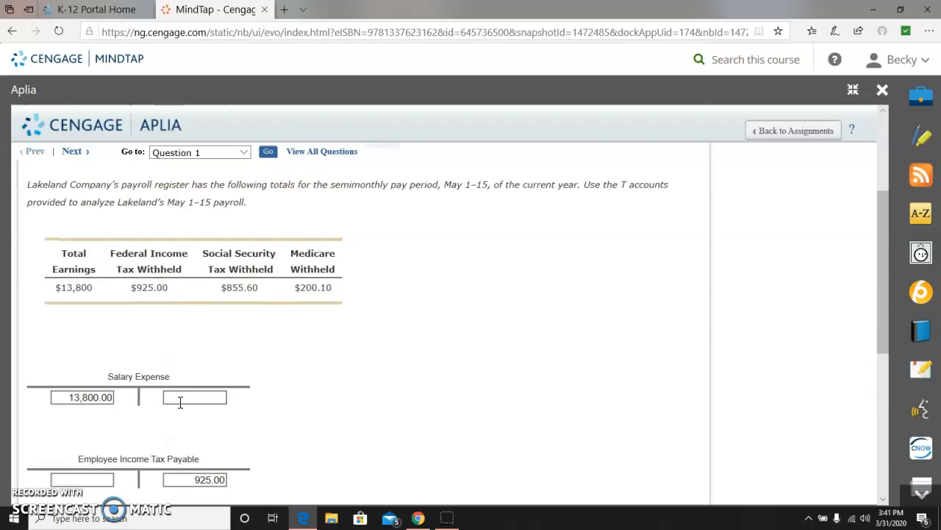
pyautogui.moveTo(374, 322)
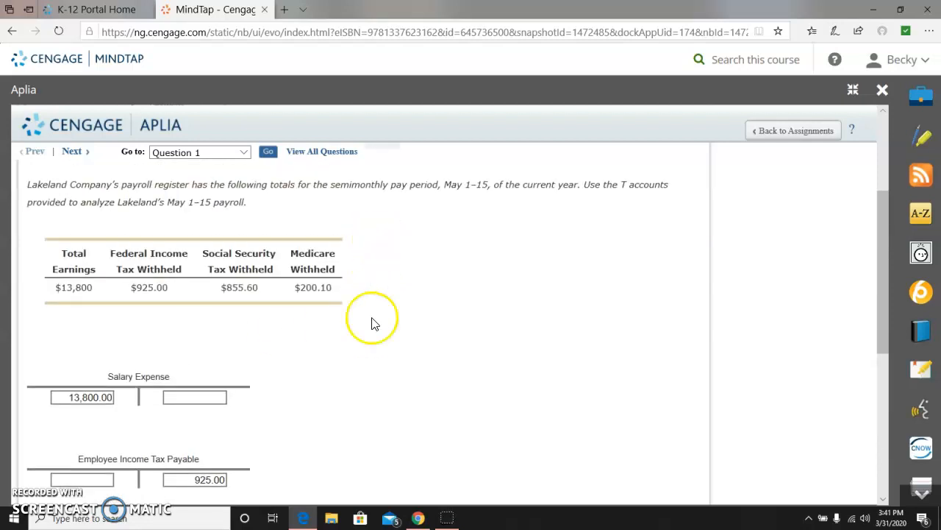
pyautogui.scroll(-3)
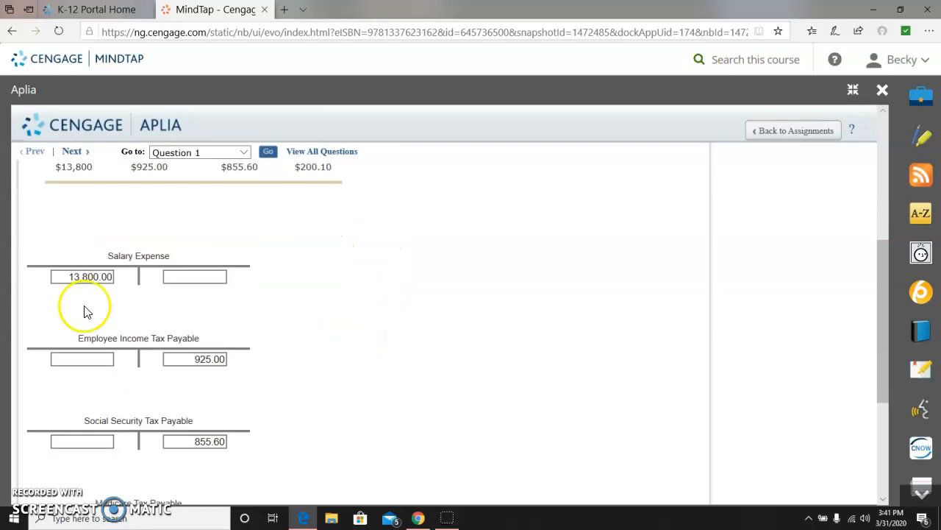
pyautogui.moveTo(209, 430)
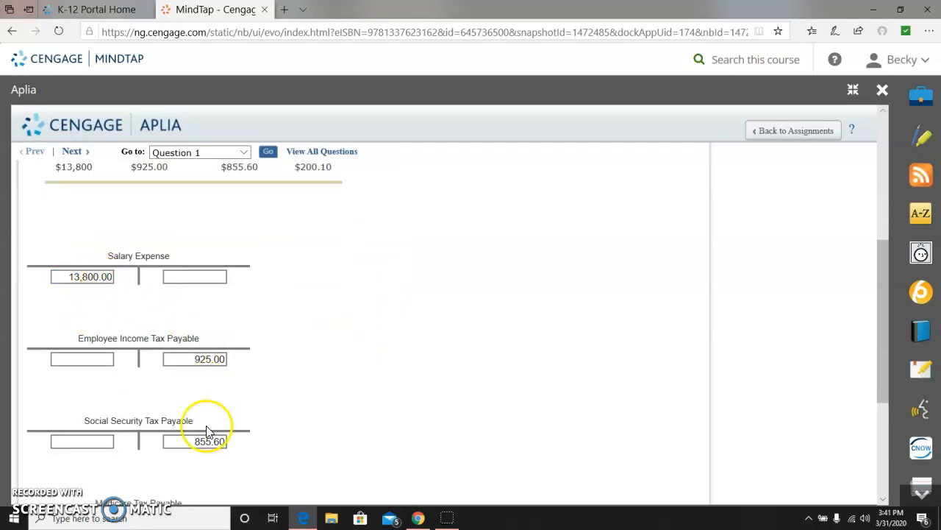
# - Credit Cash 11,819.30, then advance to the cash payments journal step
pyautogui.scroll(-3)
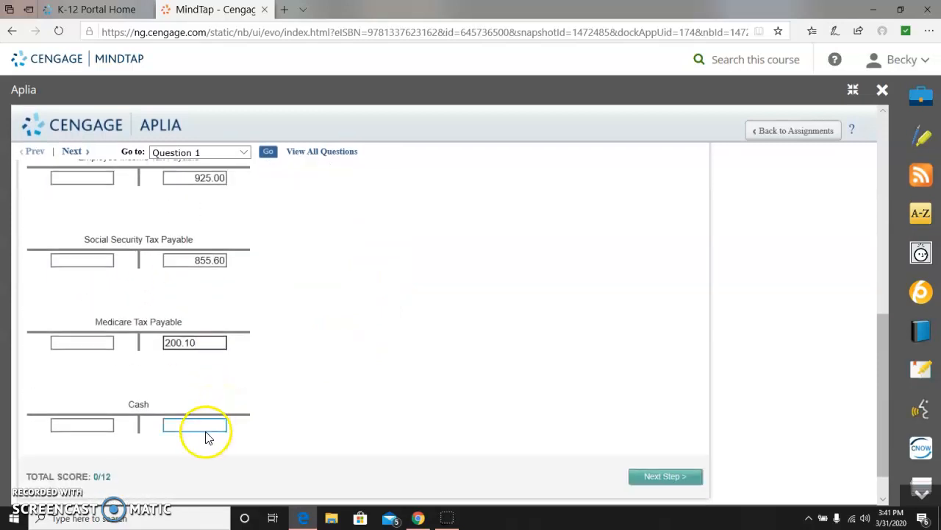
pyautogui.click(195, 425)
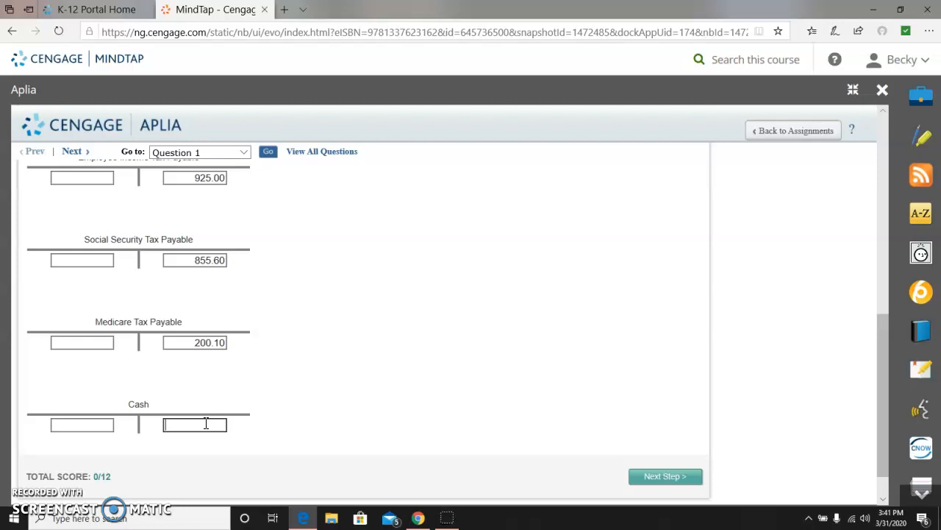
pyautogui.write('1')
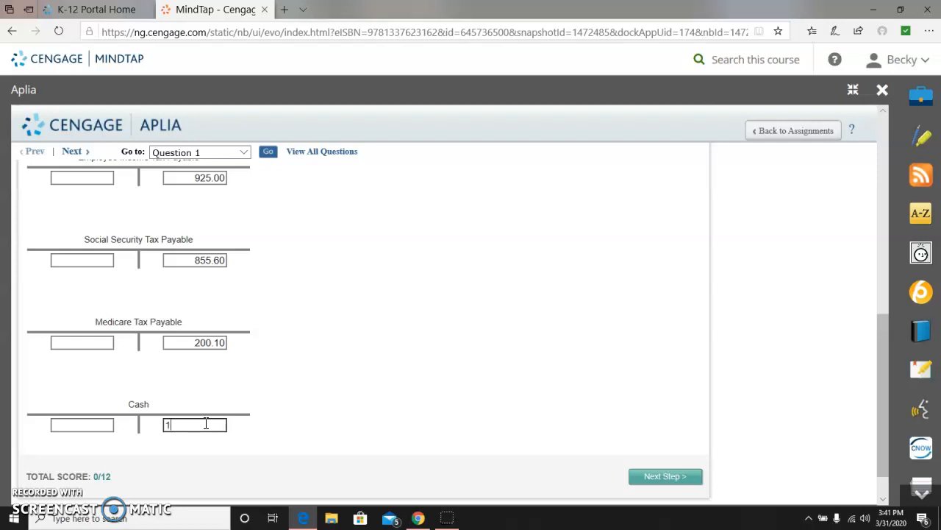
pyautogui.write('181')
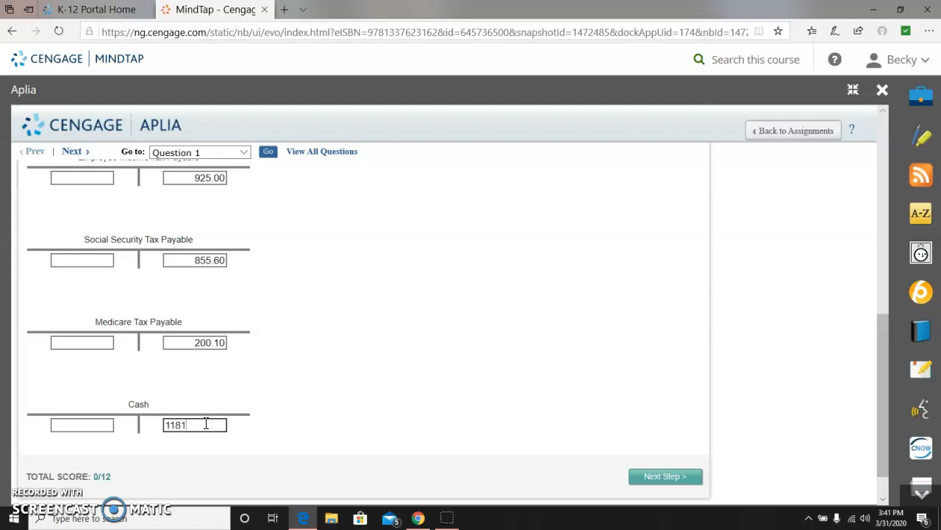
pyautogui.write('9')
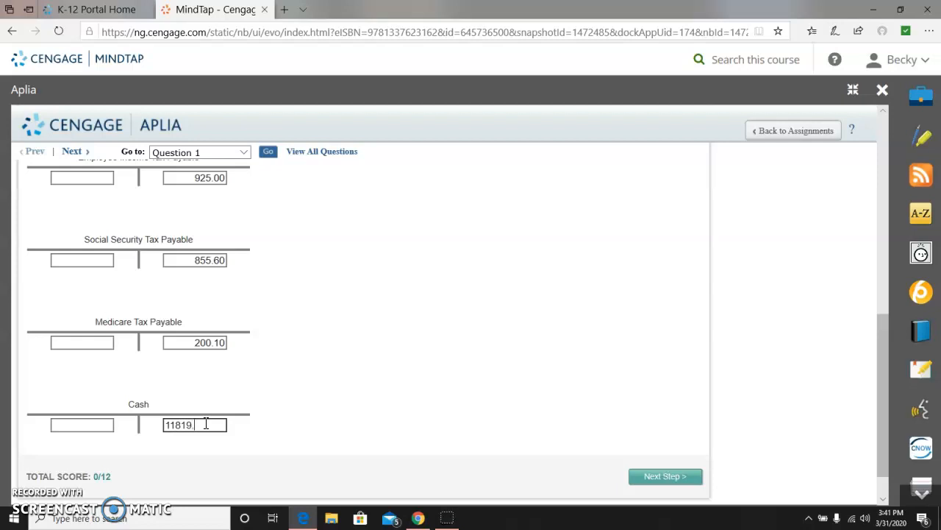
pyautogui.write('.30')
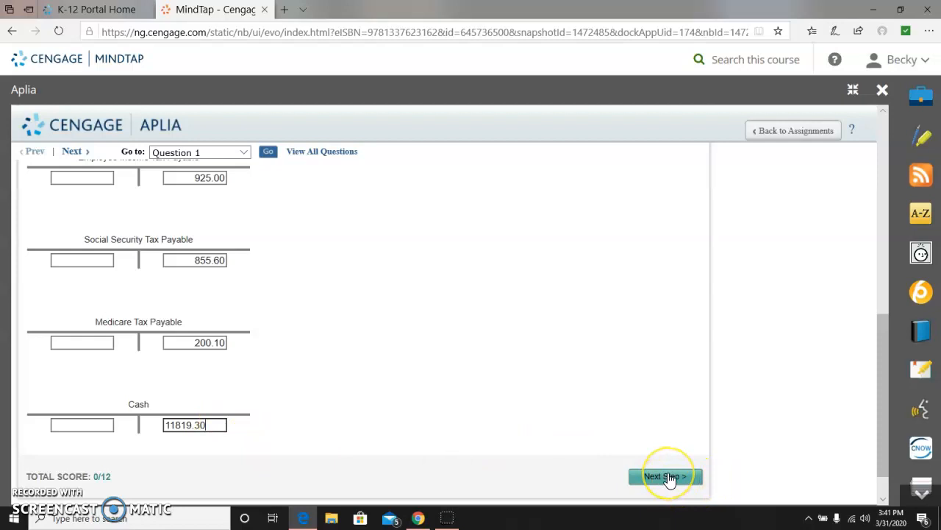
pyautogui.click(664, 476)
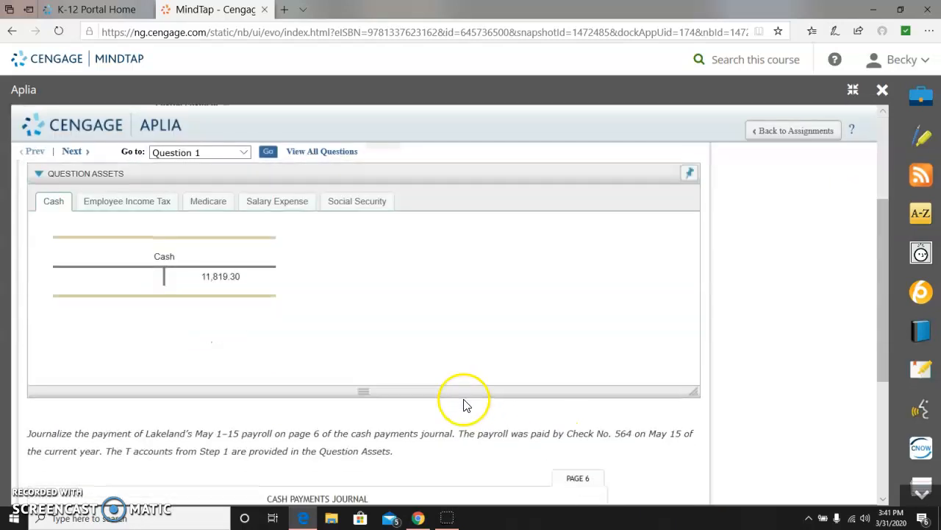
pyautogui.scroll(-3)
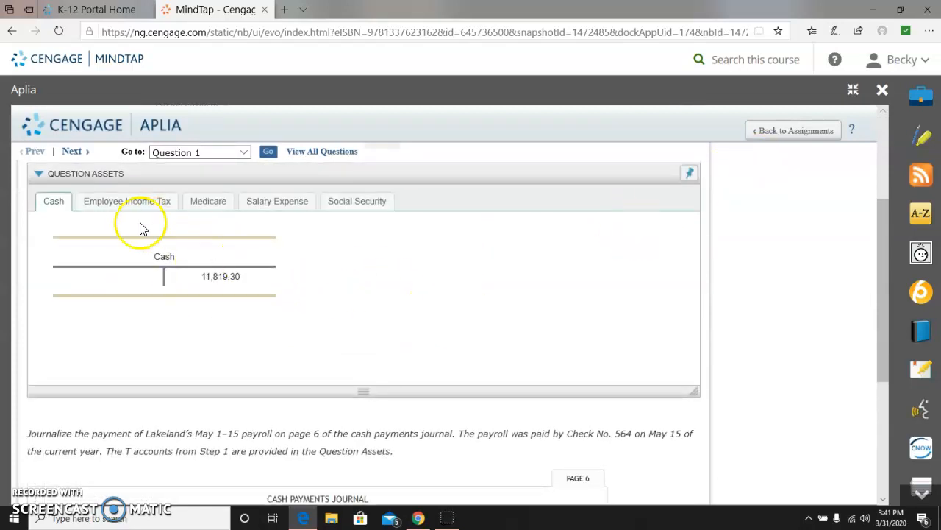
pyautogui.click(209, 201)
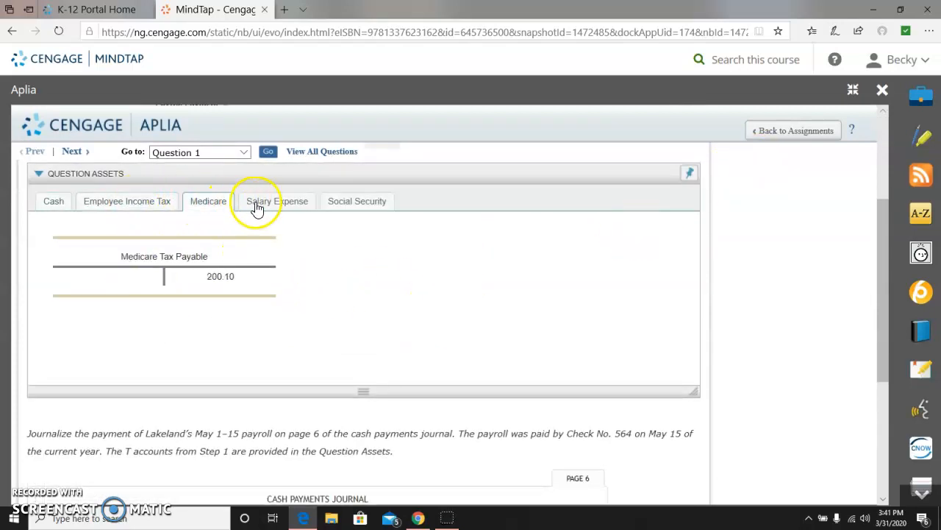
pyautogui.click(357, 201)
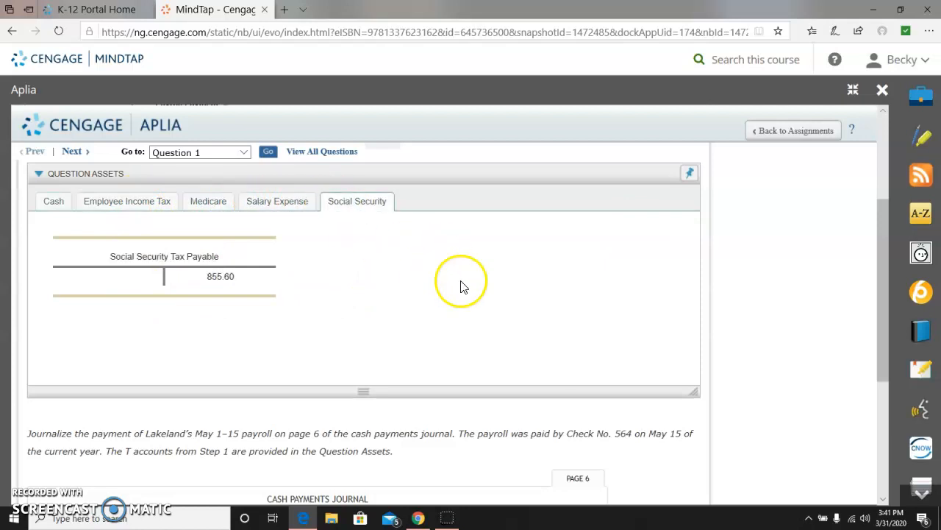
pyautogui.scroll(-3)
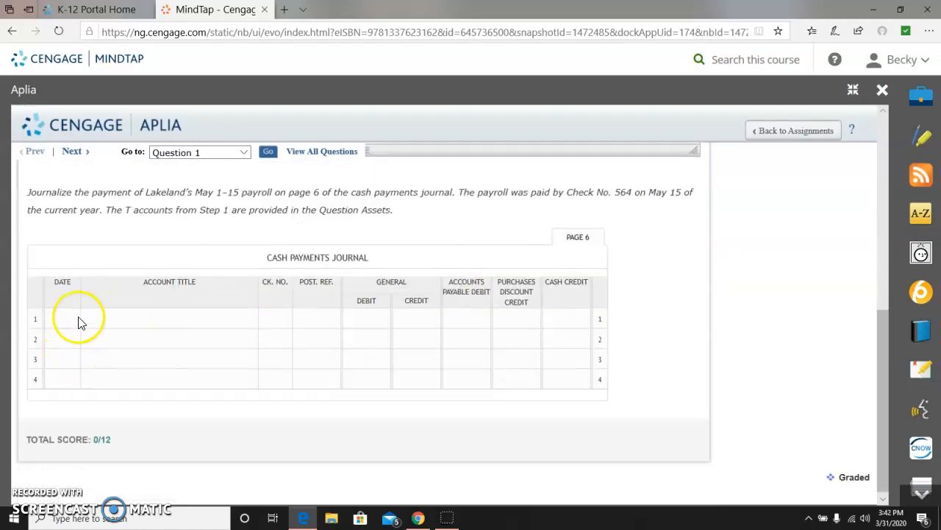
# - Fill journal line 1 with May 15, Salary Expense, check 564
pyautogui.click(62, 318)
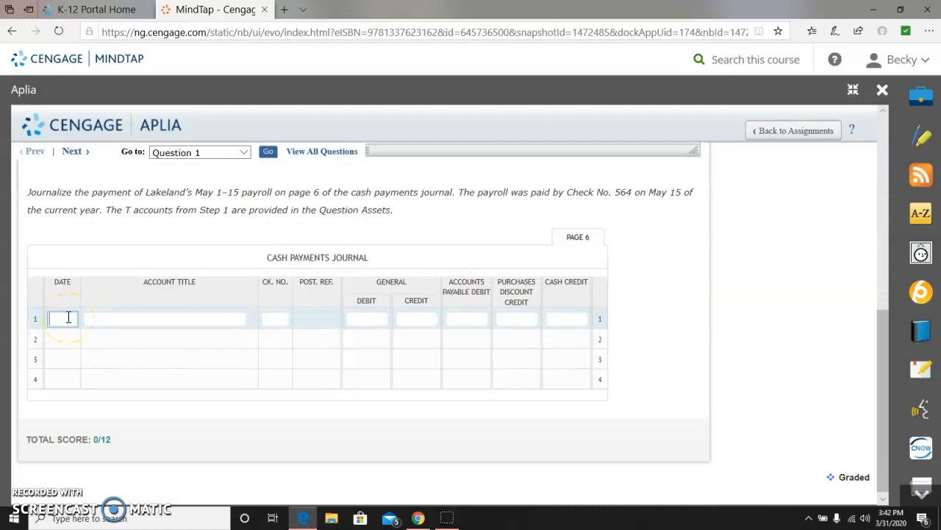
pyautogui.write('may')
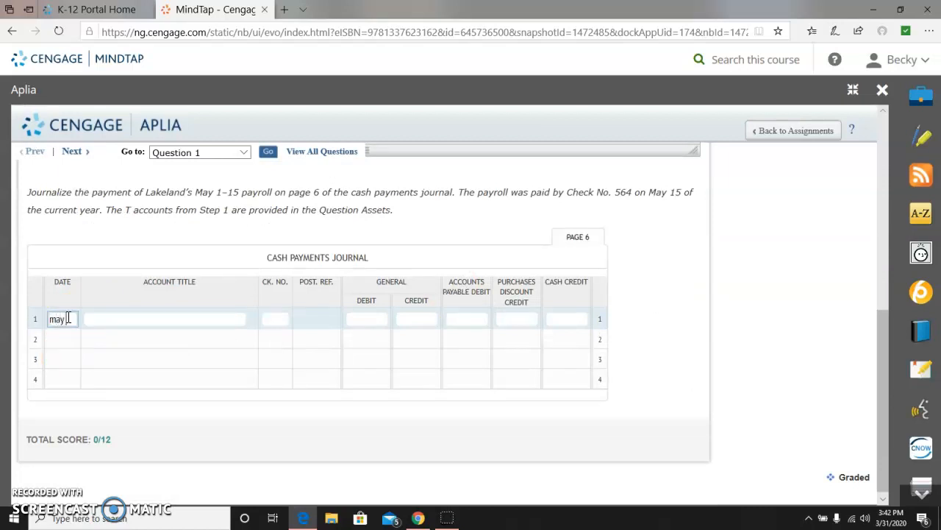
pyautogui.write('15')
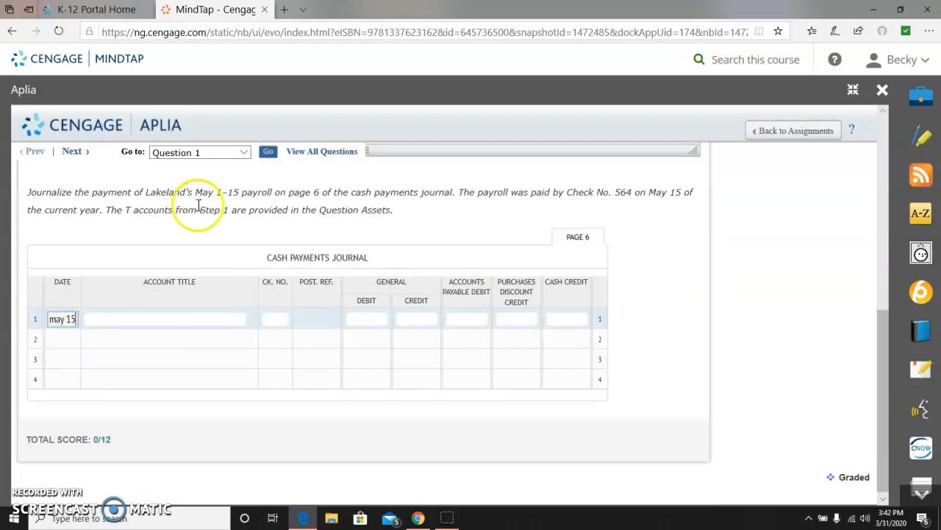
pyautogui.click(165, 319)
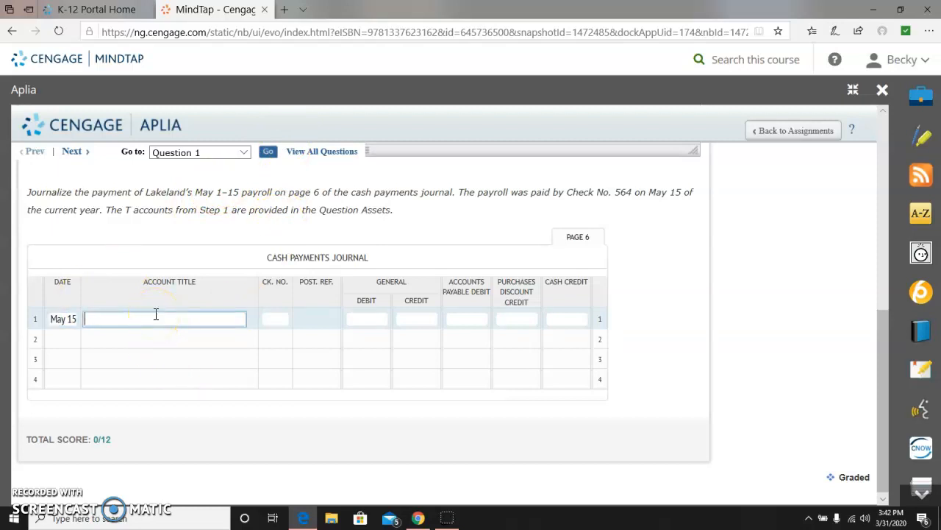
pyautogui.write('Salar')
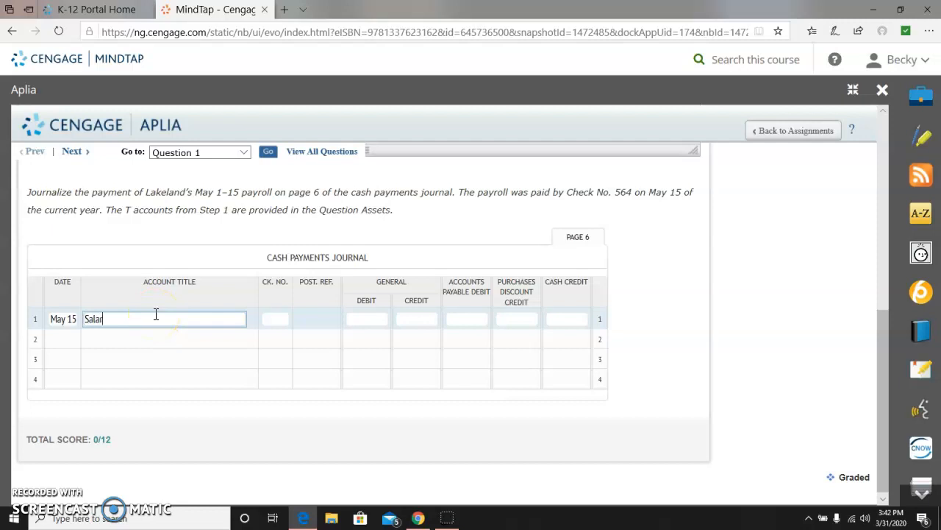
pyautogui.write('y Expense')
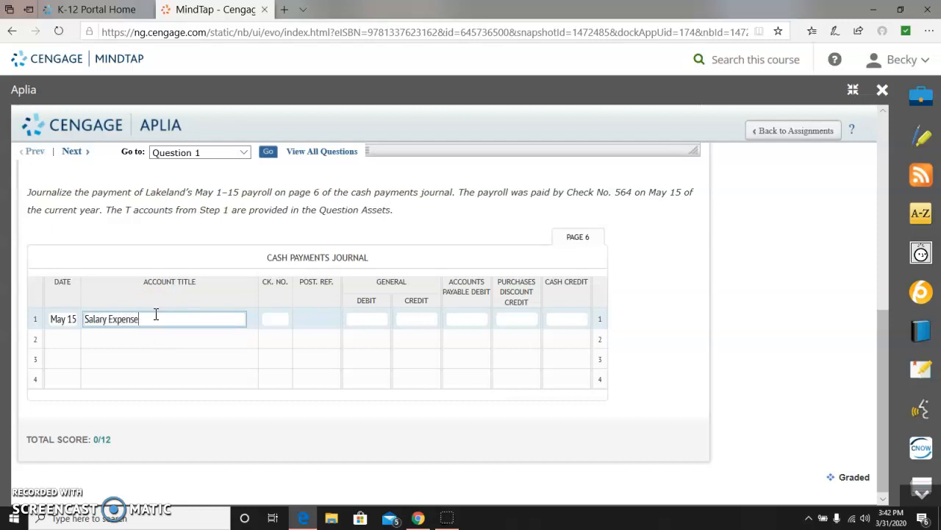
pyautogui.click(275, 318)
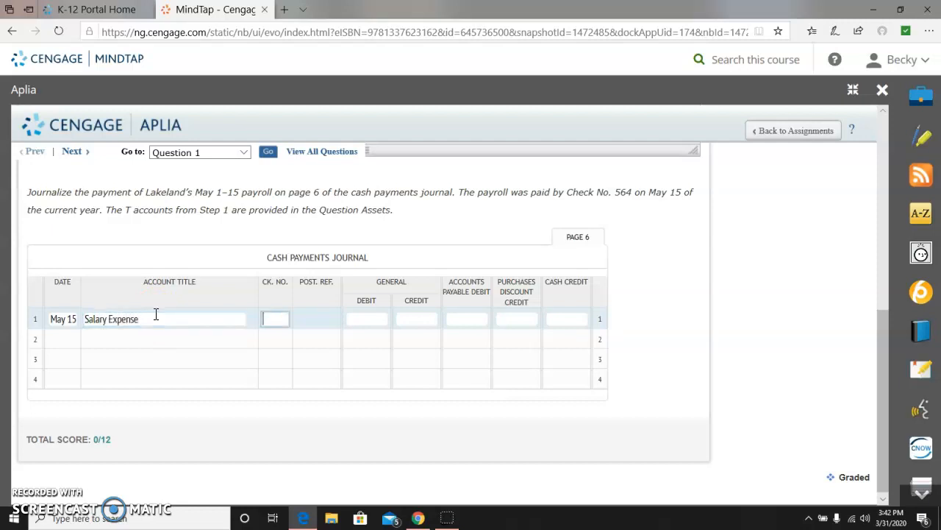
pyautogui.write('564')
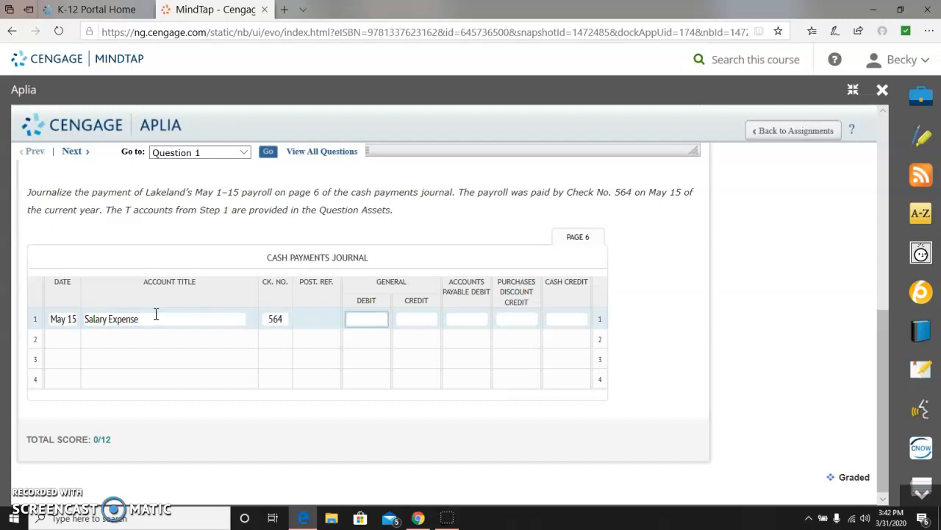
# - Enter a 13,800.00 general debit and 11,819.30 cash credit on line 1
pyautogui.write('1')
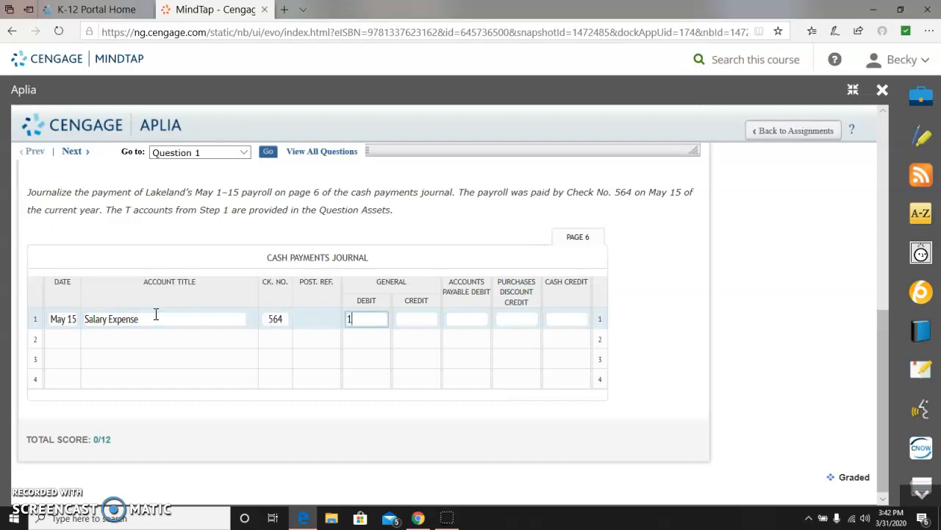
pyautogui.write('13800.00')
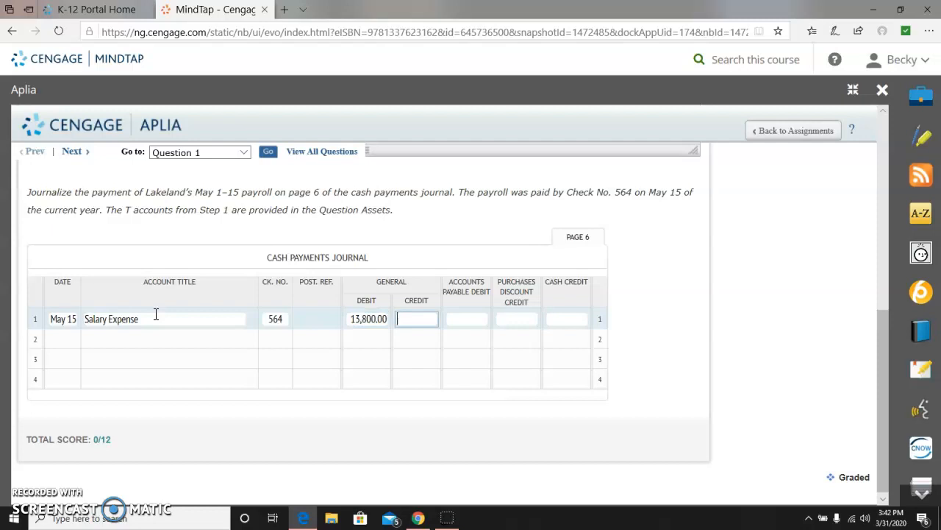
pyautogui.click(566, 319)
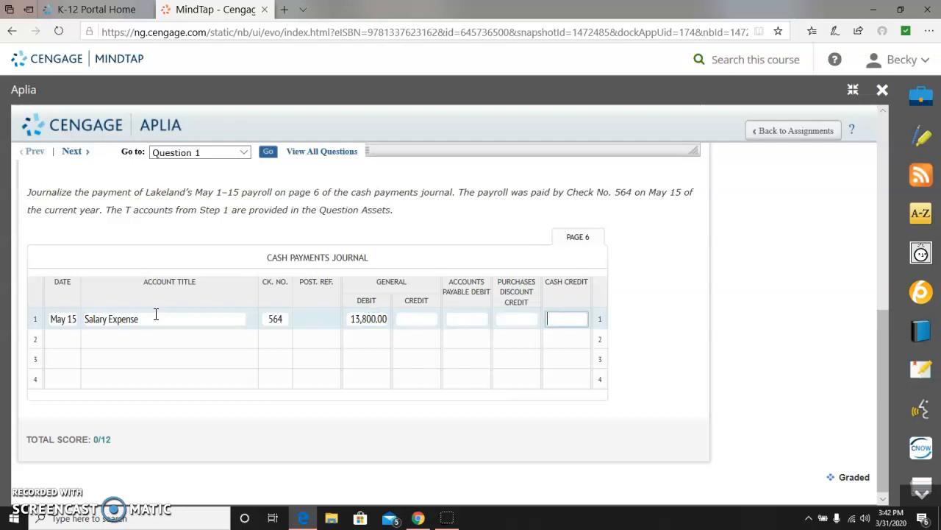
pyautogui.write('11')
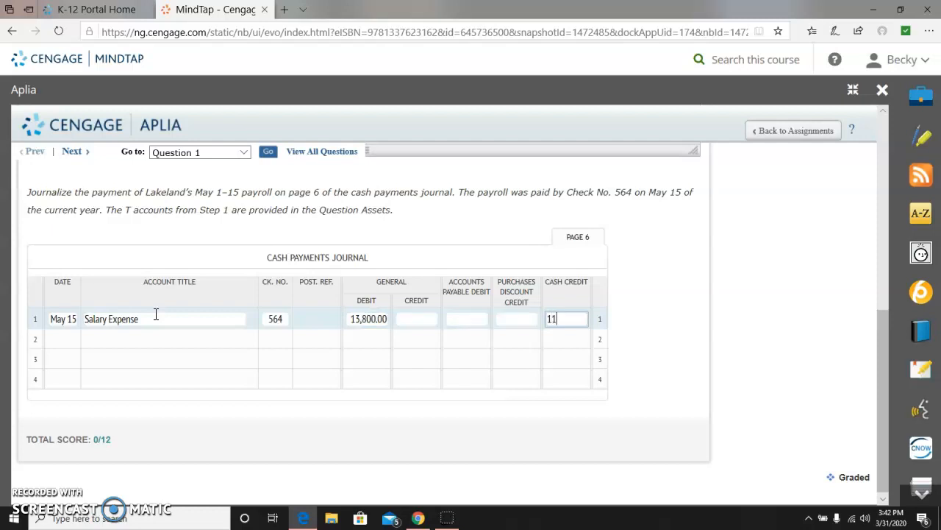
pyautogui.write('819')
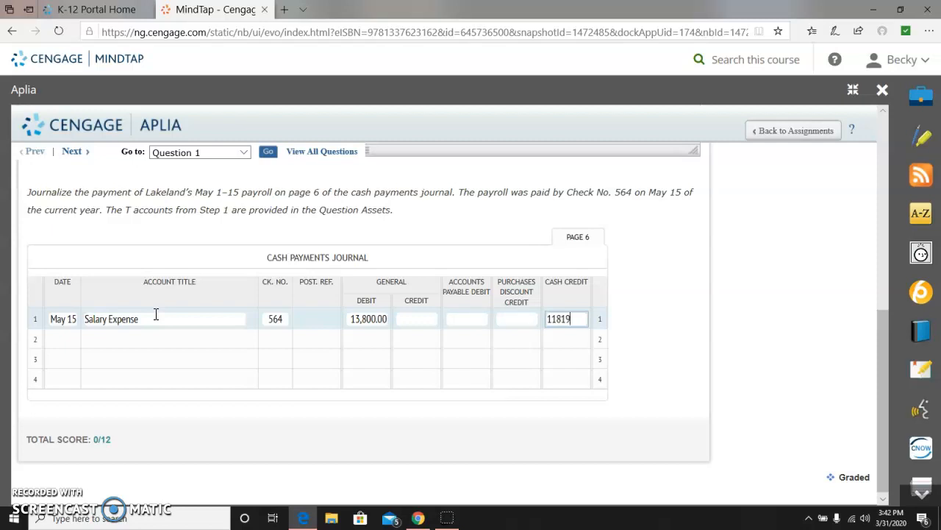
pyautogui.write('.30')
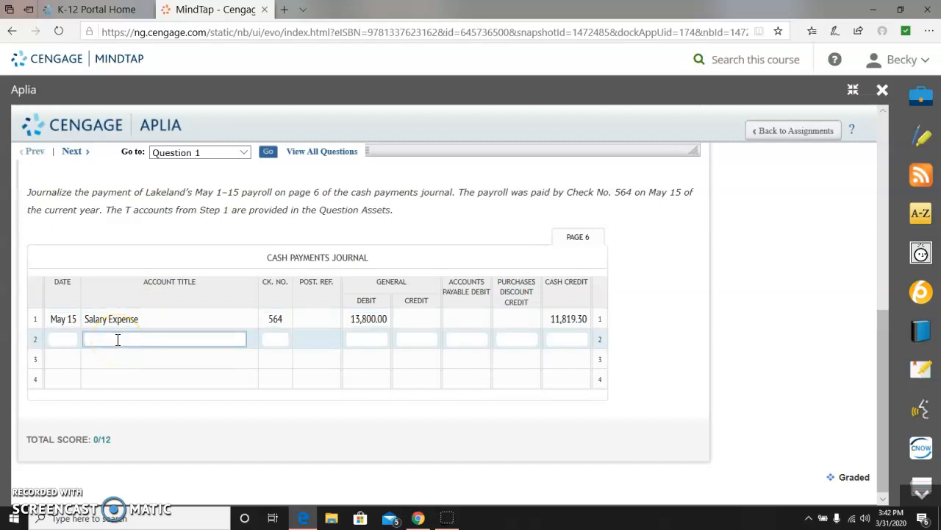
# - Credit Employee Income Tax Payable 925.00 on journal line 2
pyautogui.write('Empl')
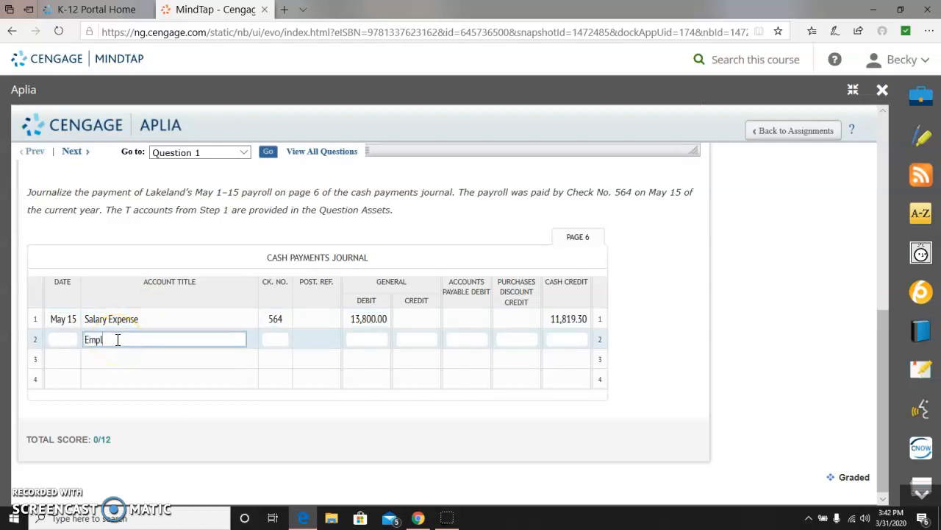
pyautogui.write('oyee Inc')
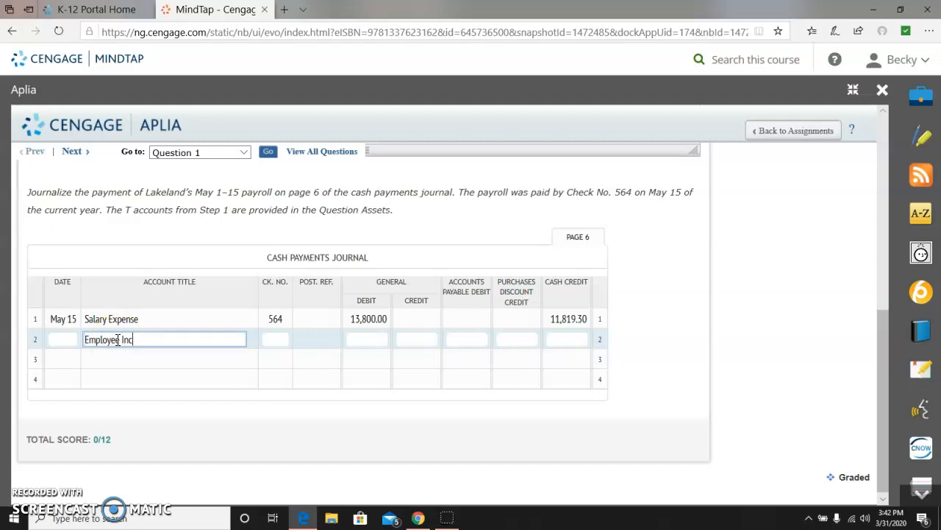
pyautogui.write('ome Tax Payable')
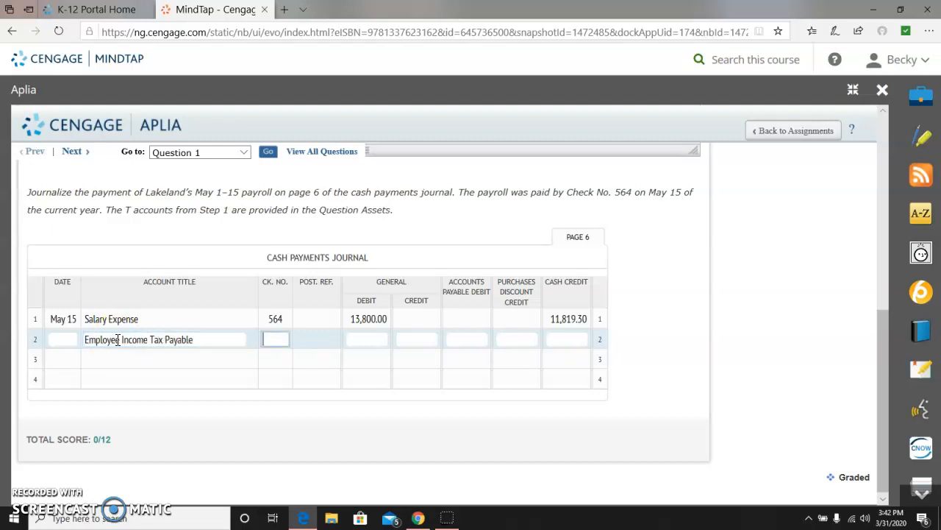
pyautogui.click(416, 338)
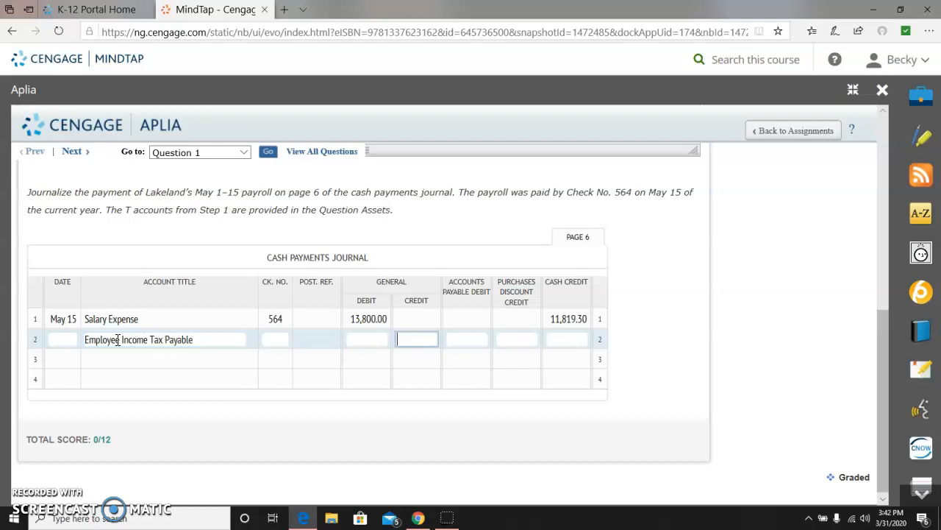
pyautogui.write('925.00')
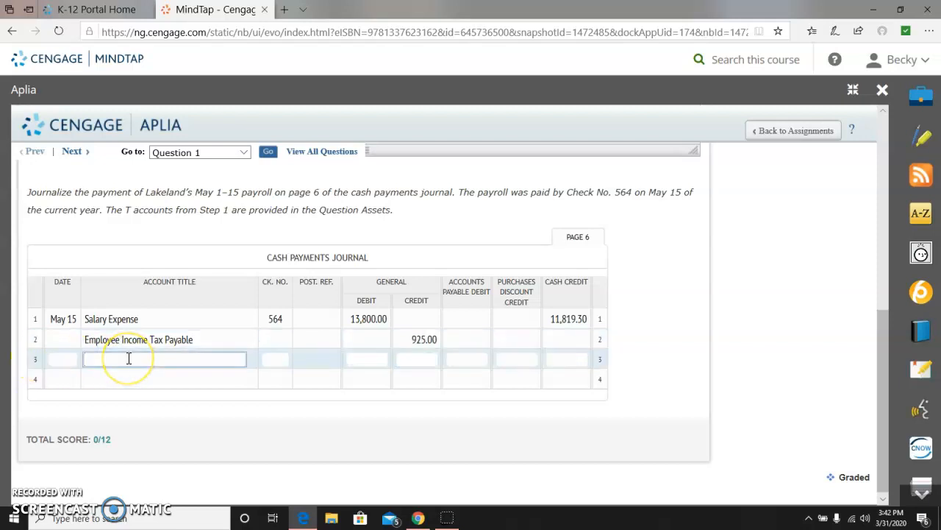
# - Credit Social Security Tax Payable 855.60 on journal line 3
pyautogui.write('social s')
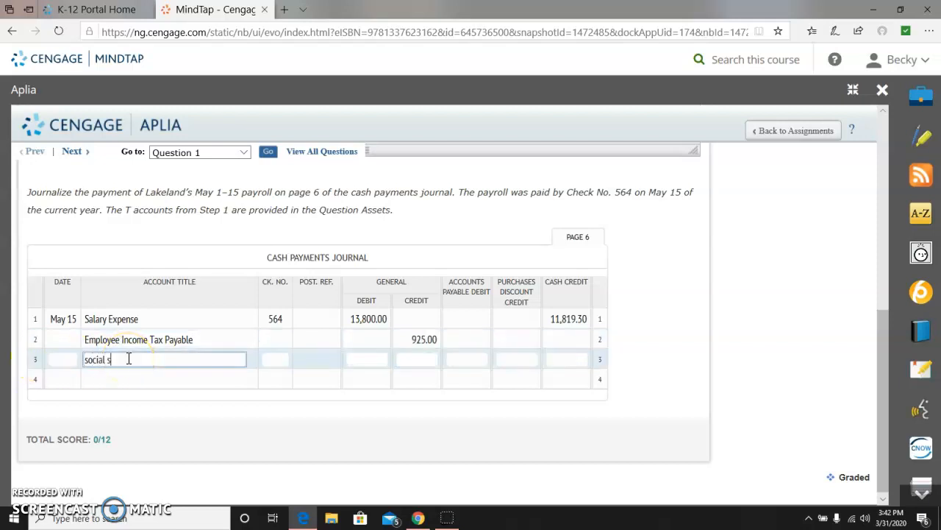
pyautogui.write('ecurity t')
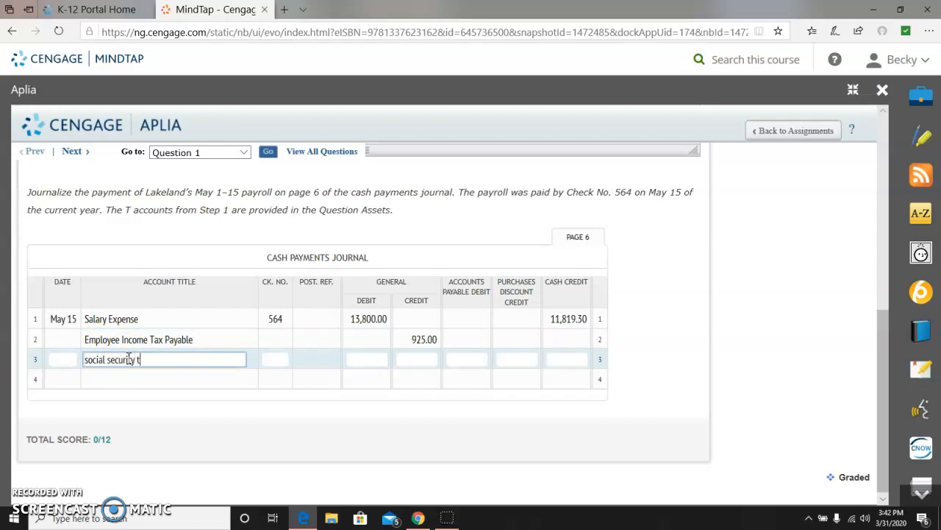
pyautogui.write('ax payable')
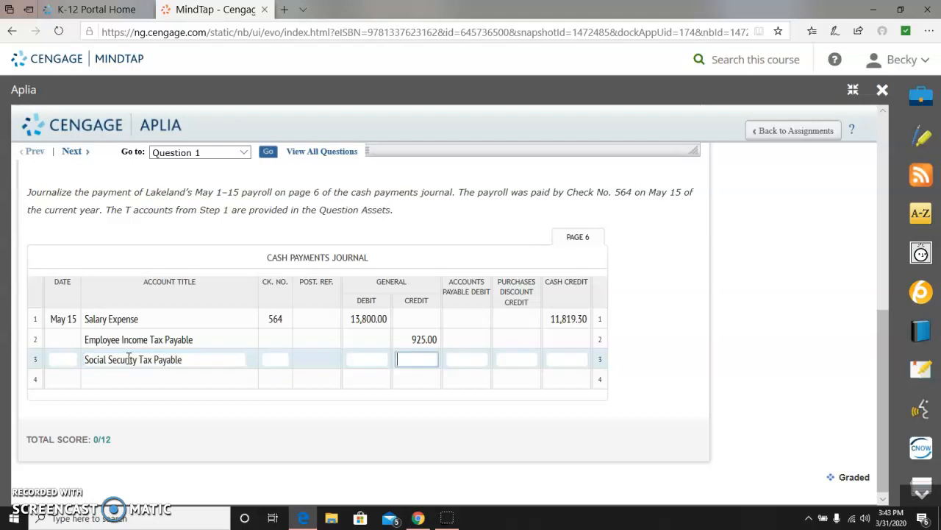
pyautogui.write('855.60')
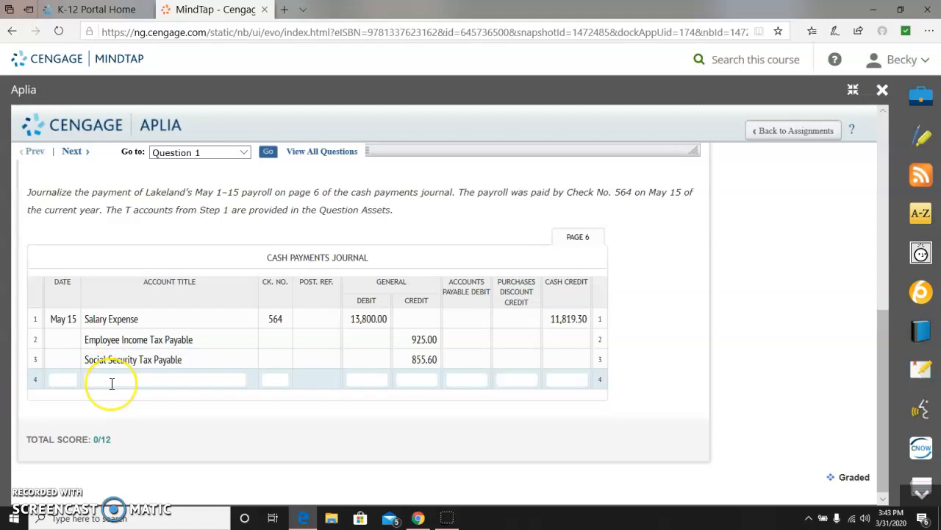
# - Enter Medicare Tax Payable with a 200.10 general credit on journal line 4
pyautogui.write('me')
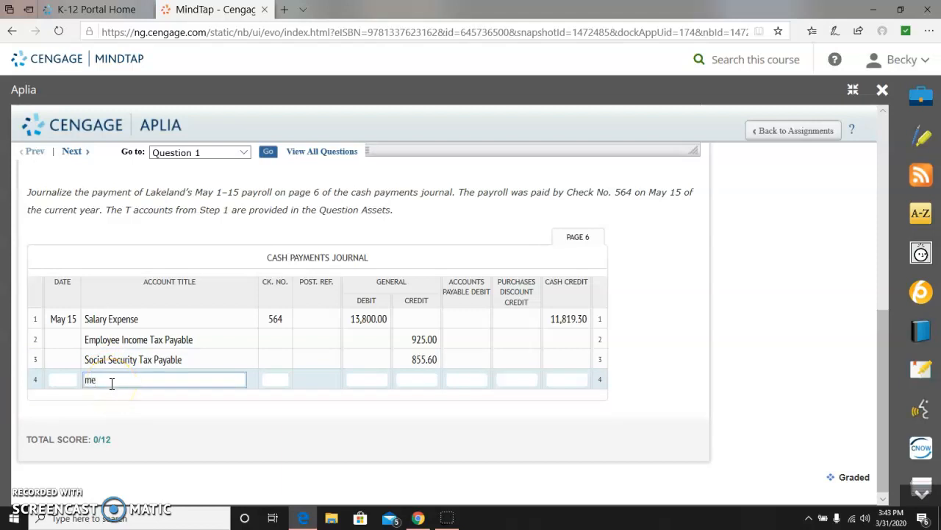
pyautogui.write('dicare')
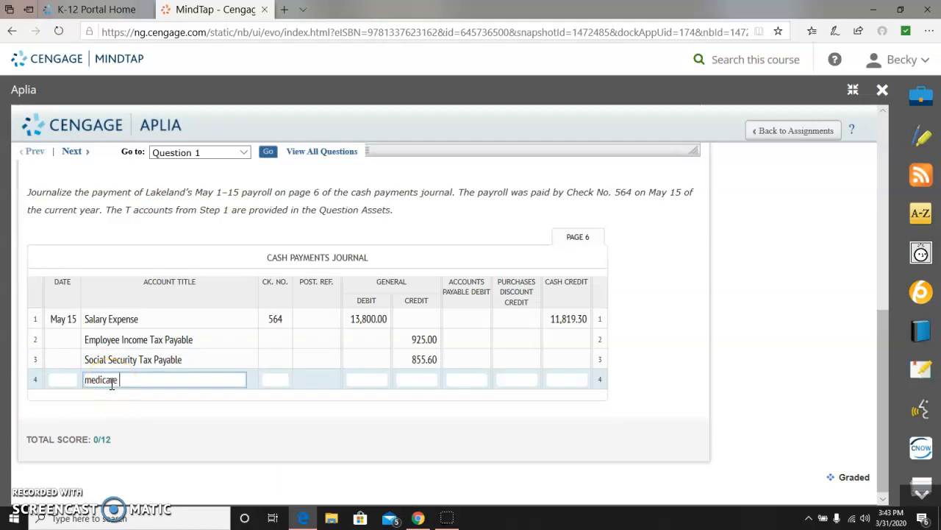
pyautogui.write('tax payable')
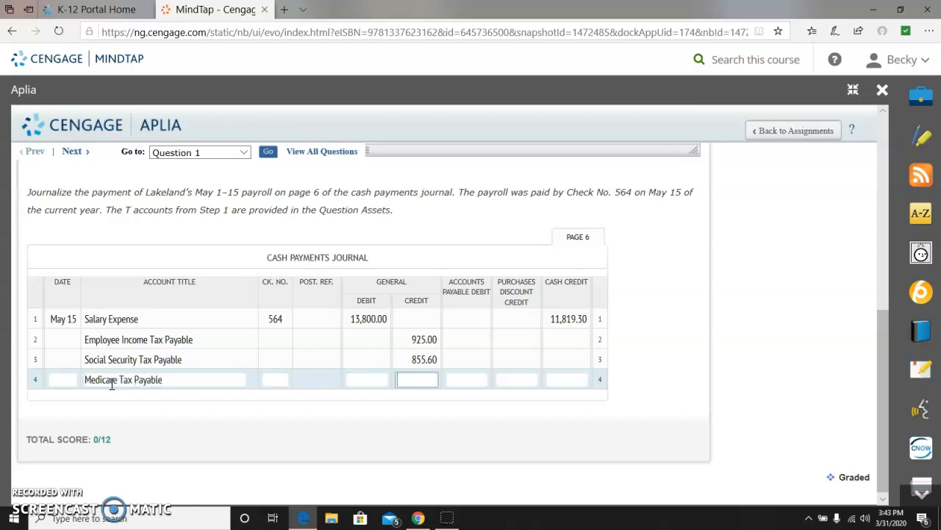
pyautogui.write('20')
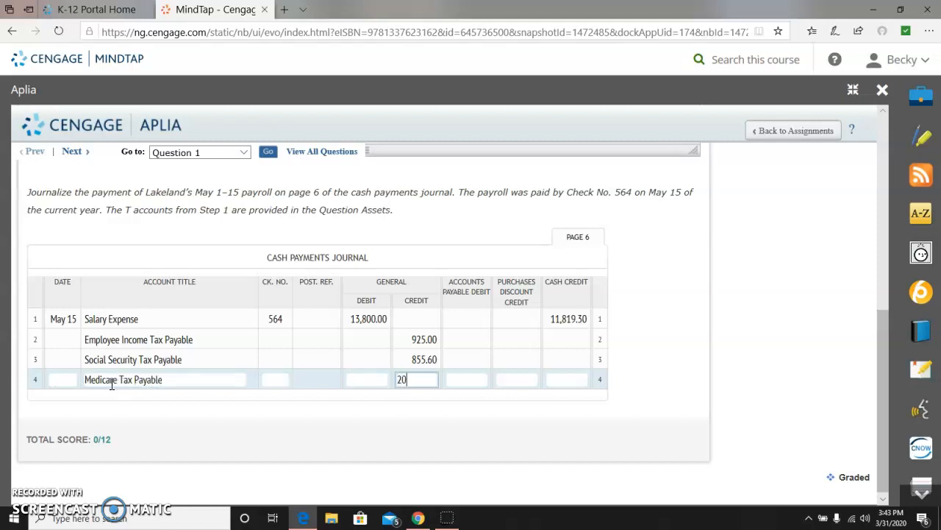
pyautogui.write('0.10')
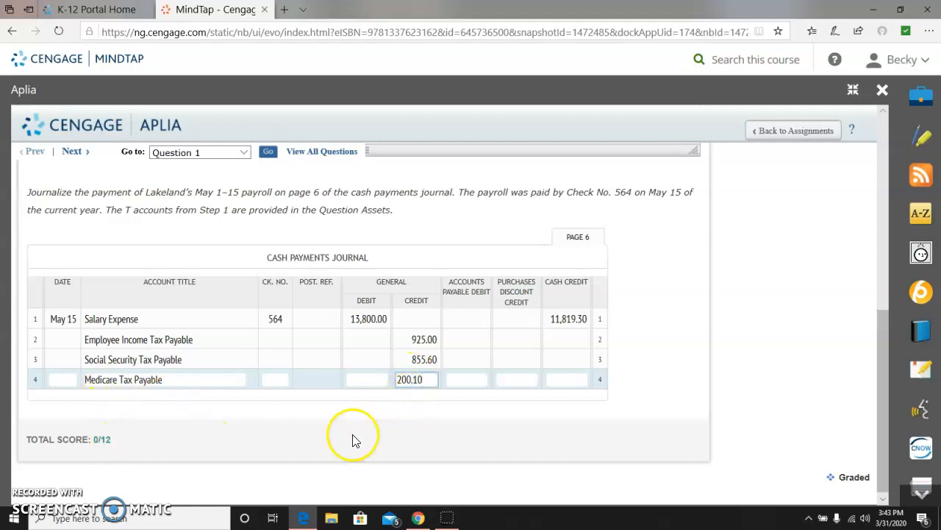
pyautogui.moveTo(434, 367)
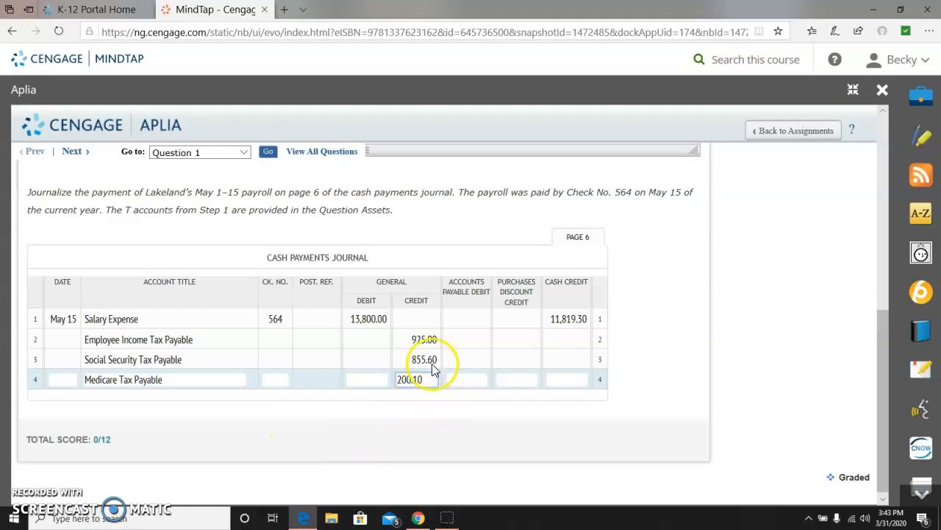